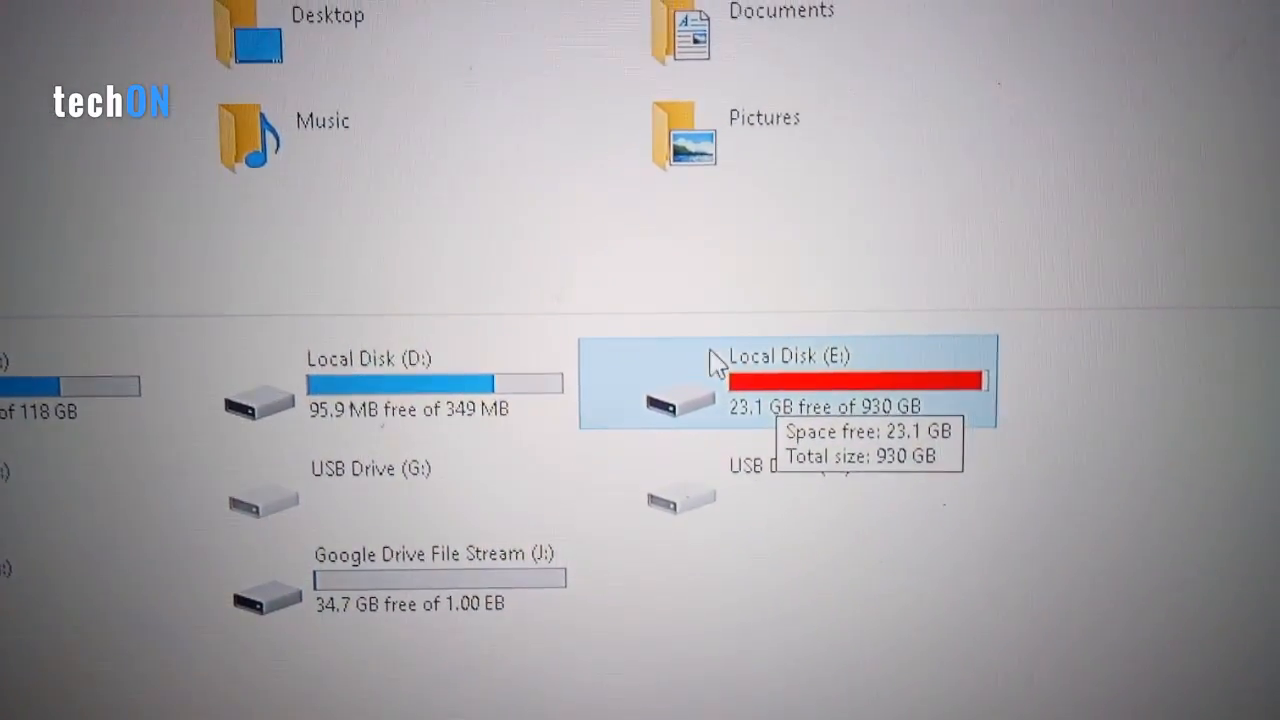
Step: Bring up the Properties window for Local Disk (E:) from This PC
{"action": "right_click", "coordinate": [718, 362]}
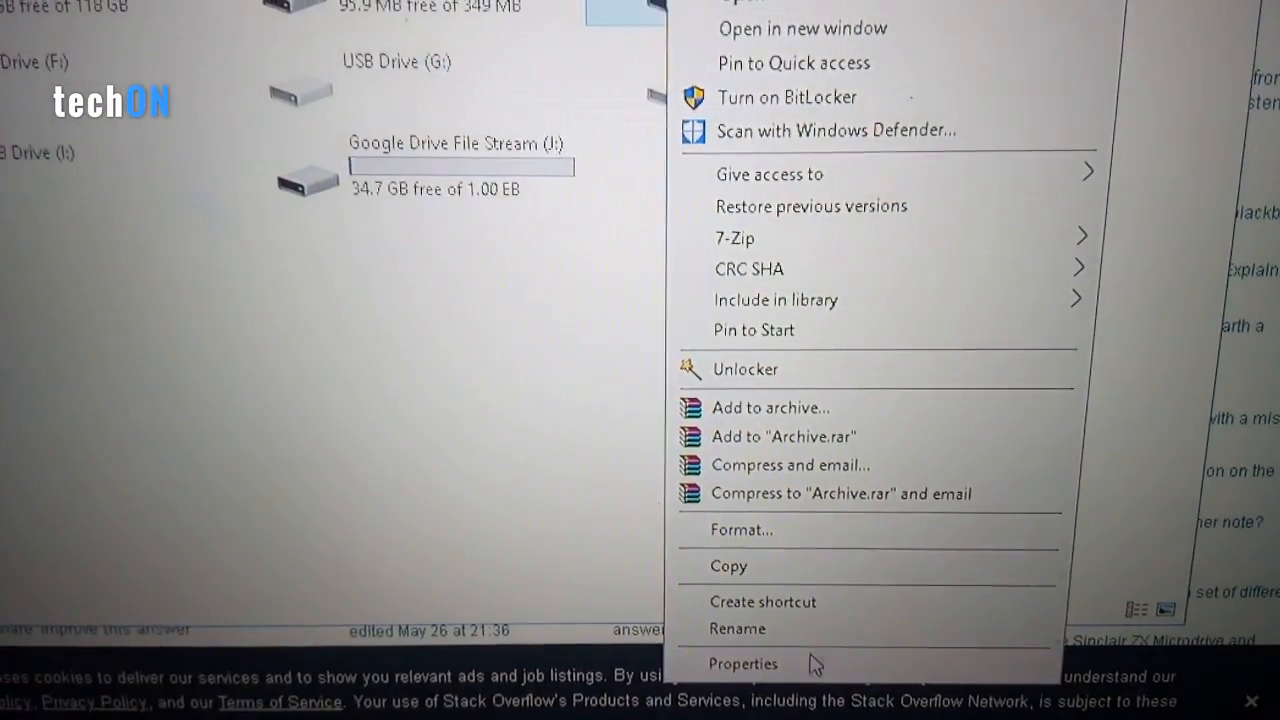
{"action": "left_click", "coordinate": [744, 664]}
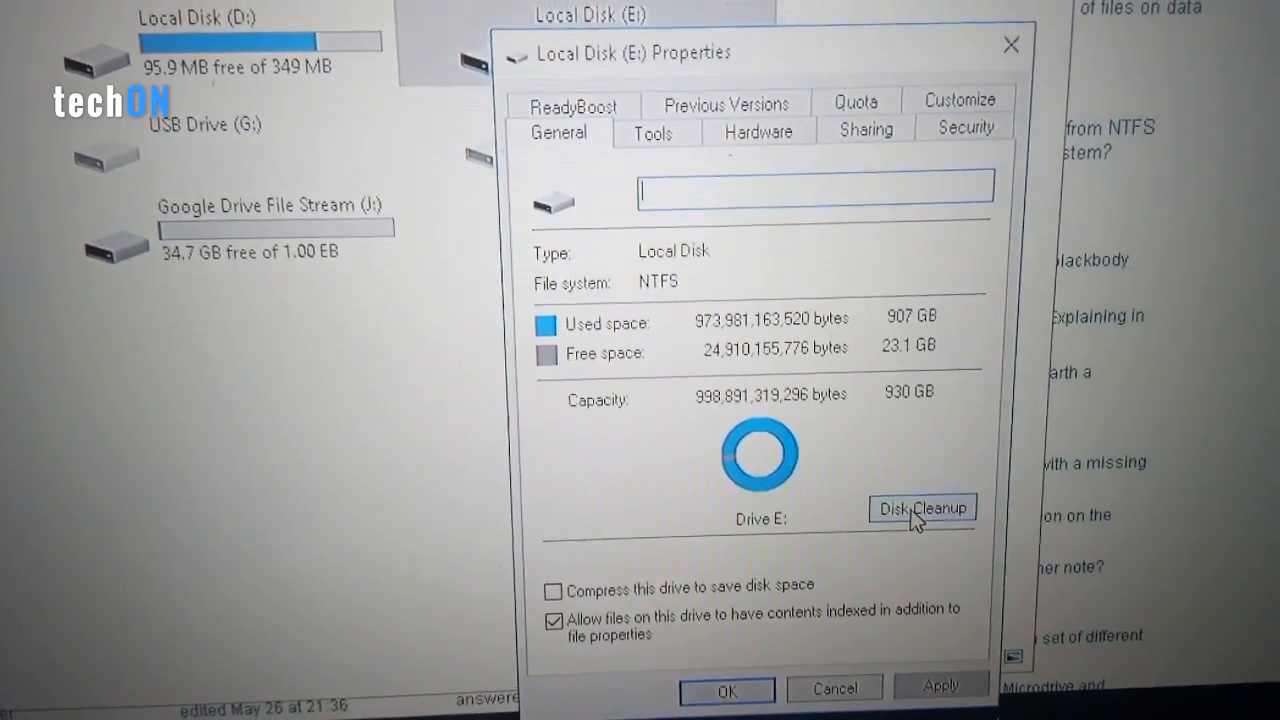
Step: Launch Disk Cleanup for drive E: from the General tab
{"action": "left_click", "coordinate": [920, 508]}
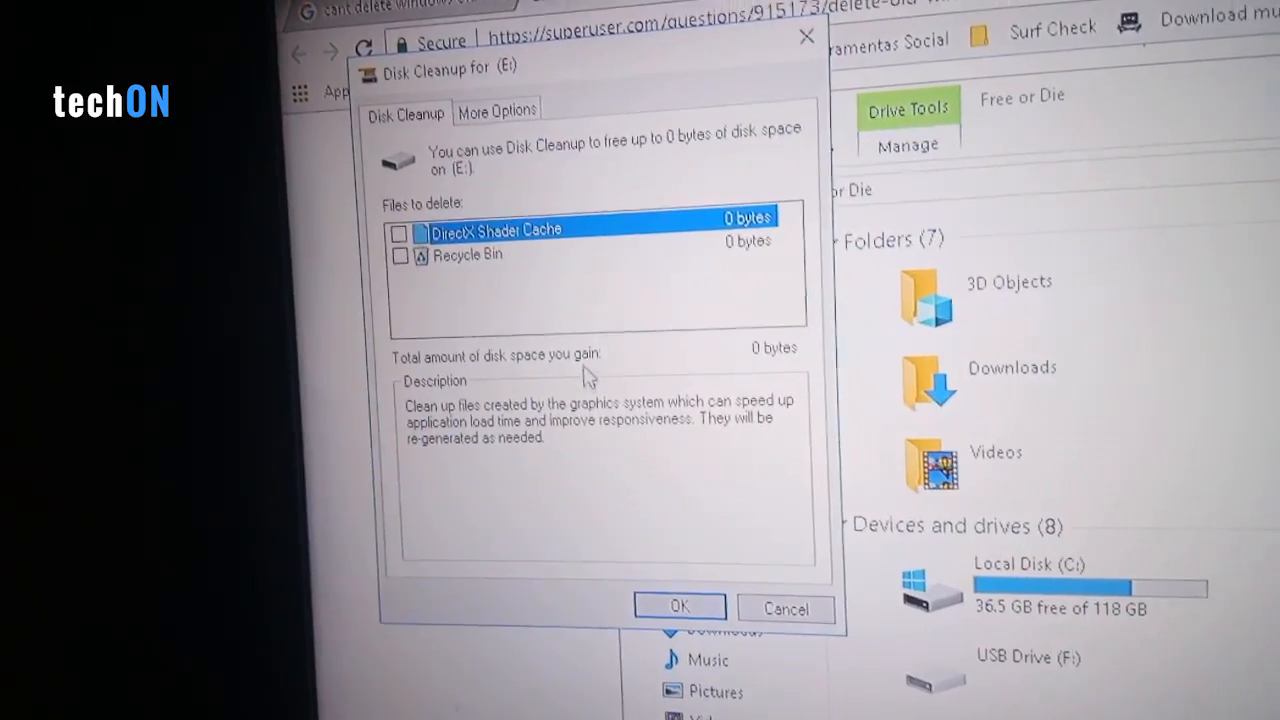
Step: Cancel the Disk Cleanup for (E:) so nothing is deleted
{"action": "left_click", "coordinate": [786, 608]}
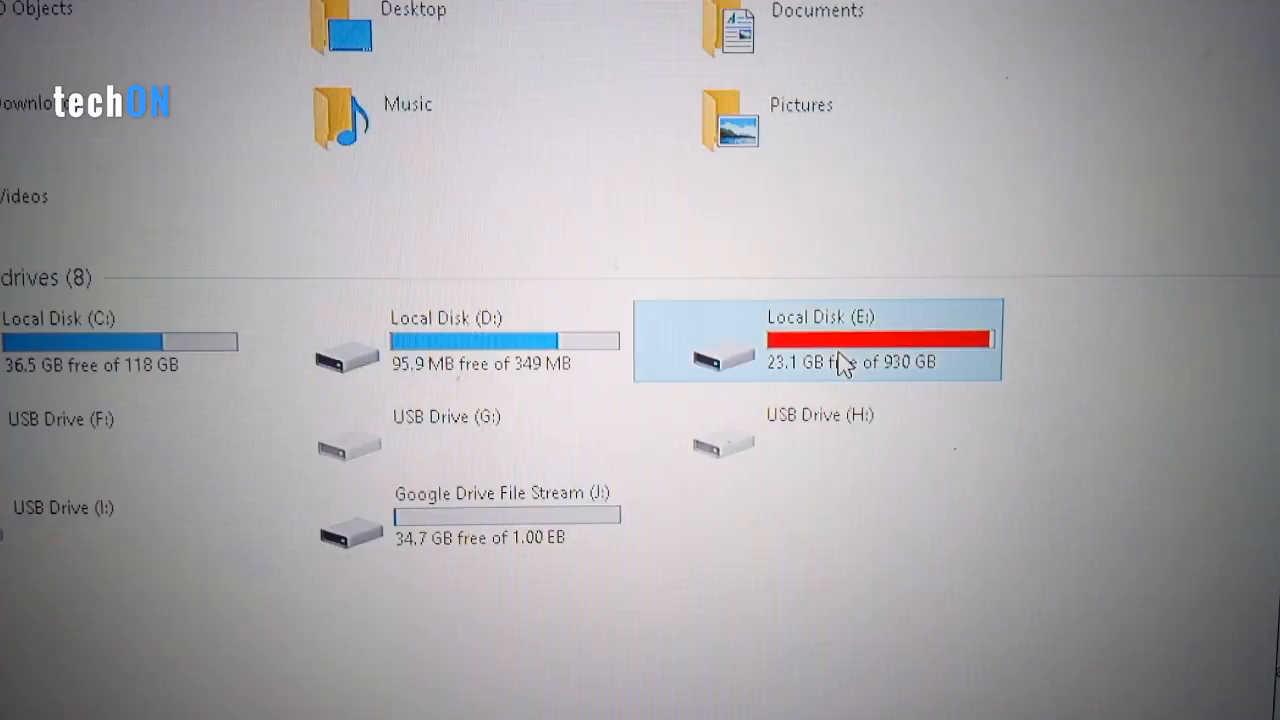
Step: Reopen Disk Cleanup for E: via its Properties and start 'Clean up system files'
{"action": "right_click", "coordinate": [844, 360]}
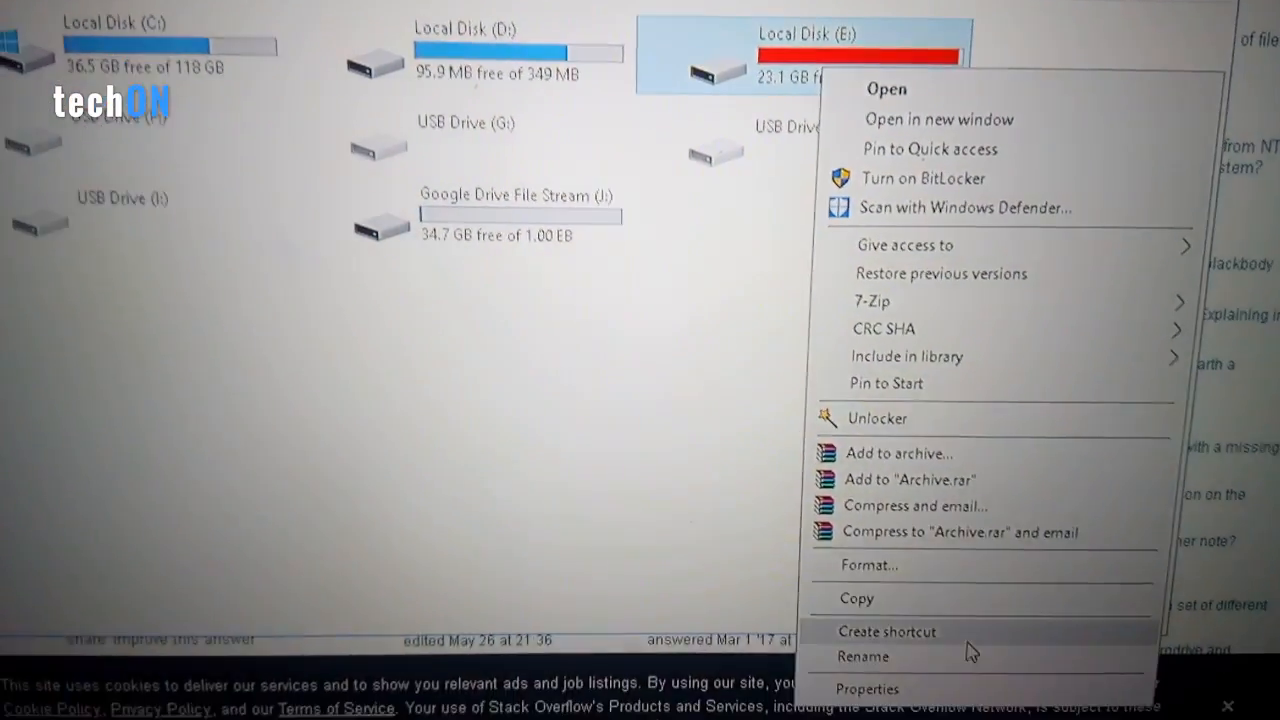
{"action": "left_click", "coordinate": [868, 688]}
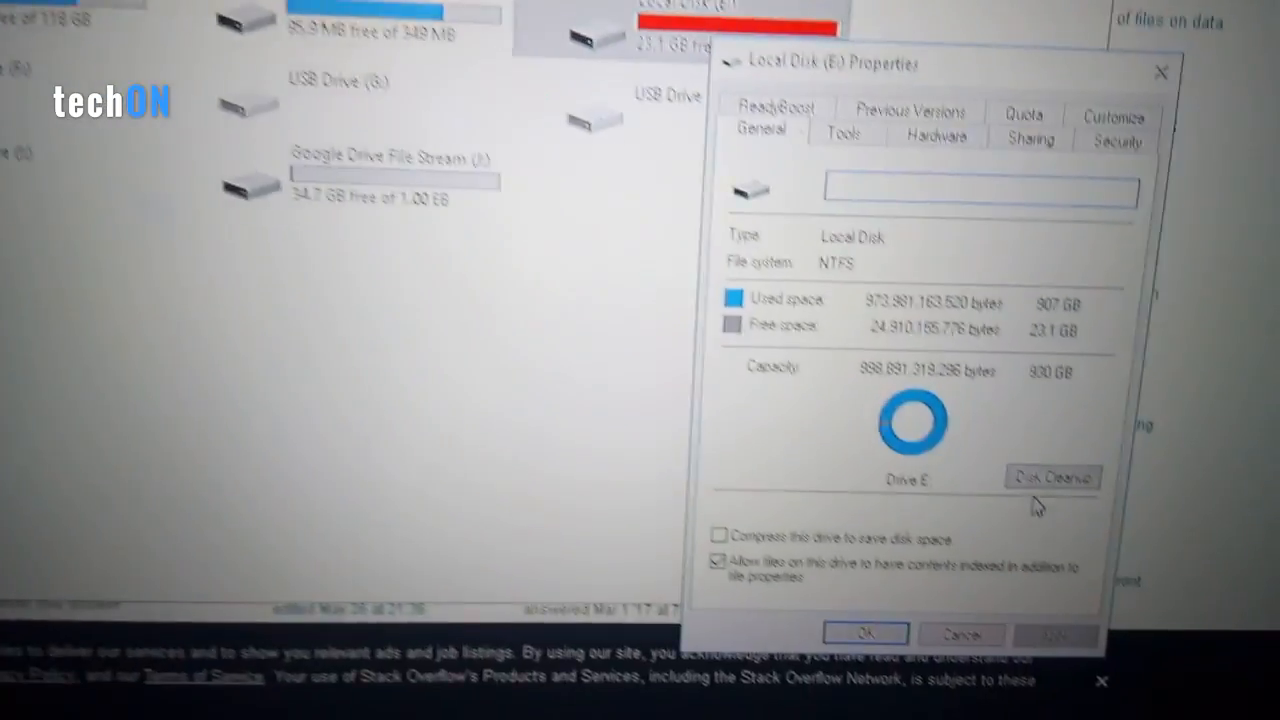
{"action": "left_click", "coordinate": [1052, 478]}
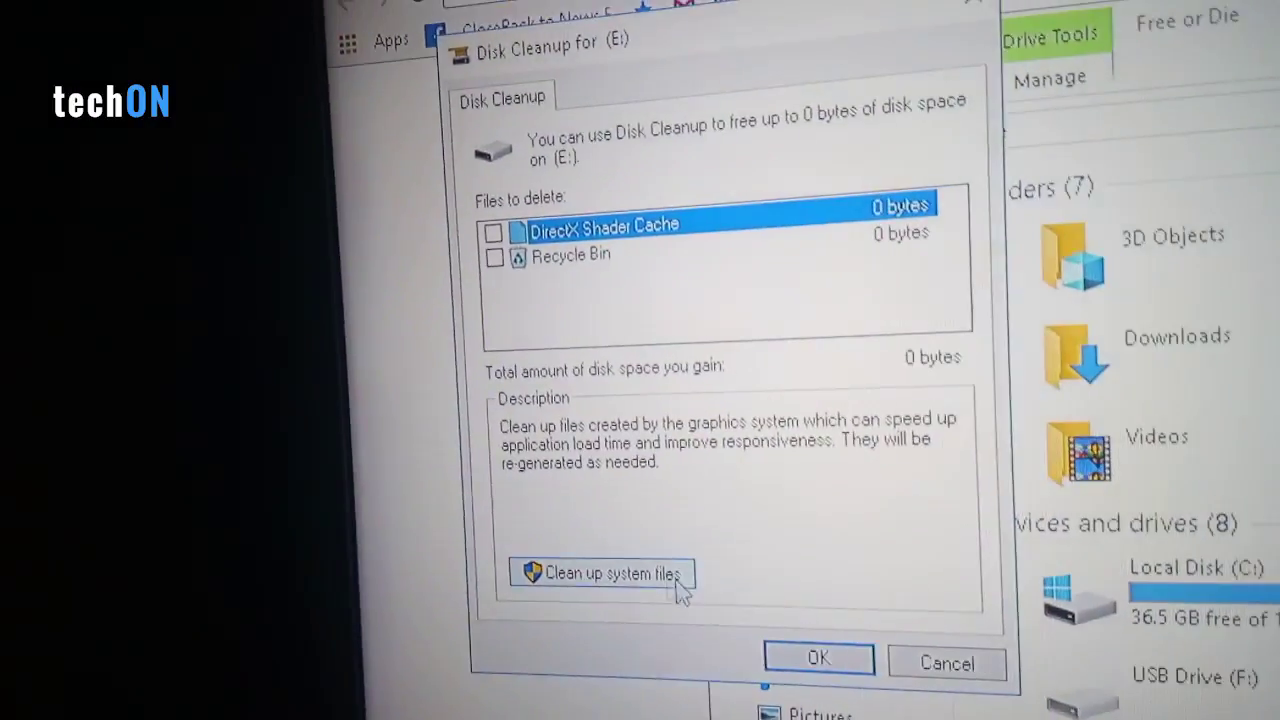
{"action": "left_click", "coordinate": [944, 660]}
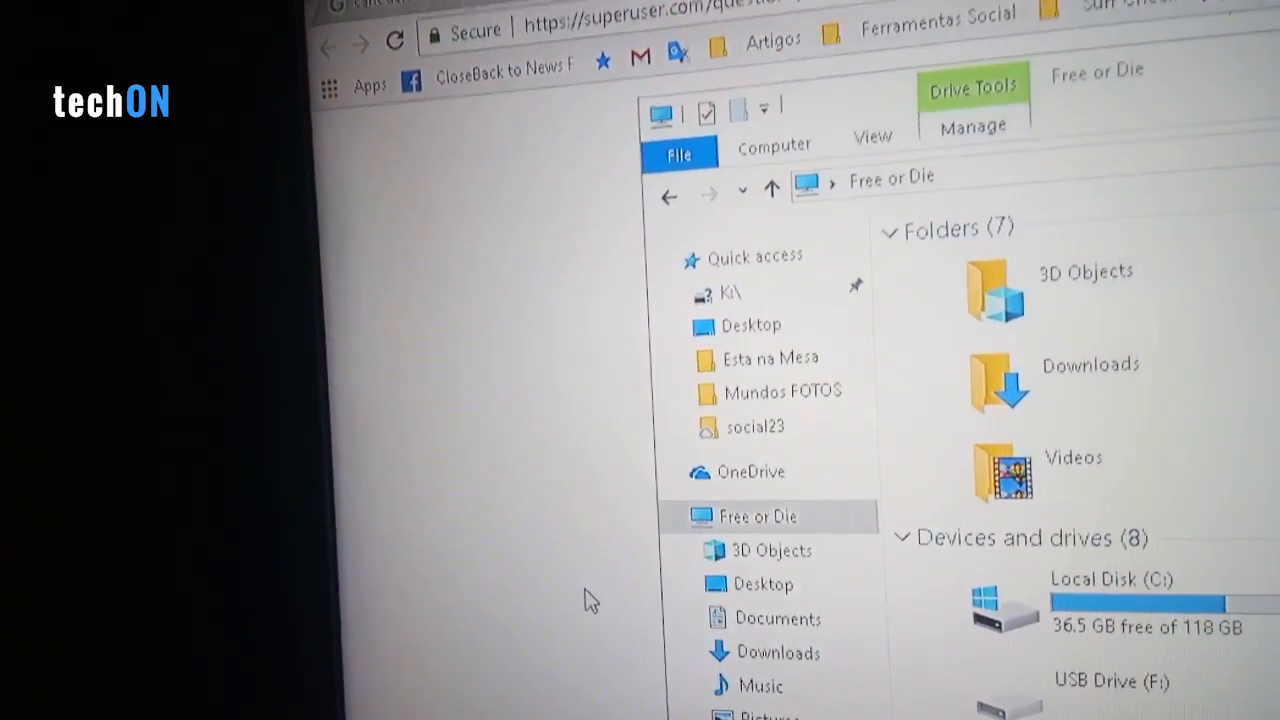